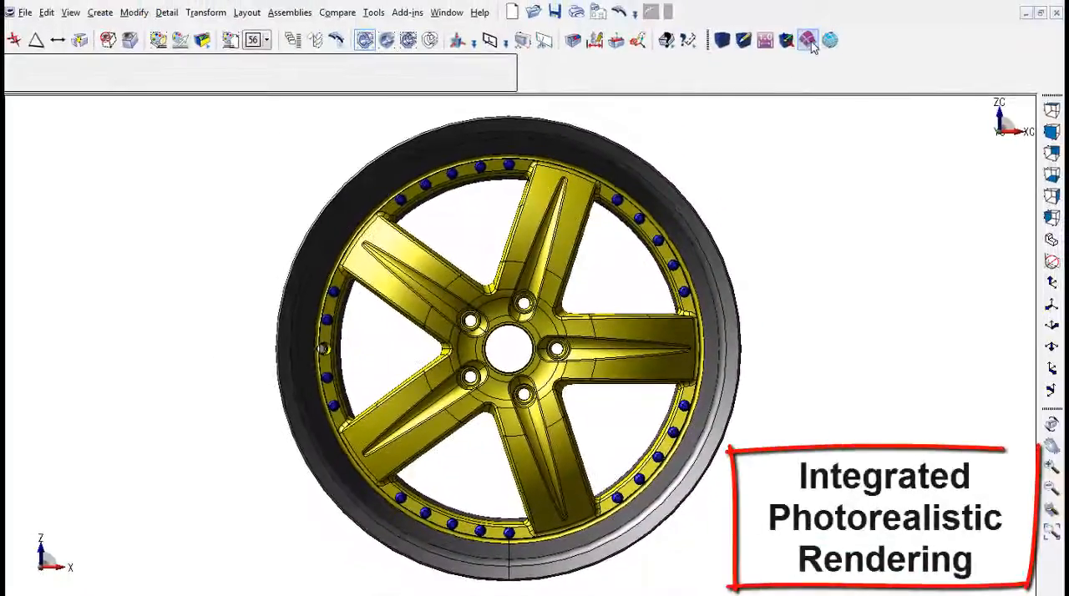
Step: Launch KeyCreator Artisan to render the rim model
left_click(373, 12)
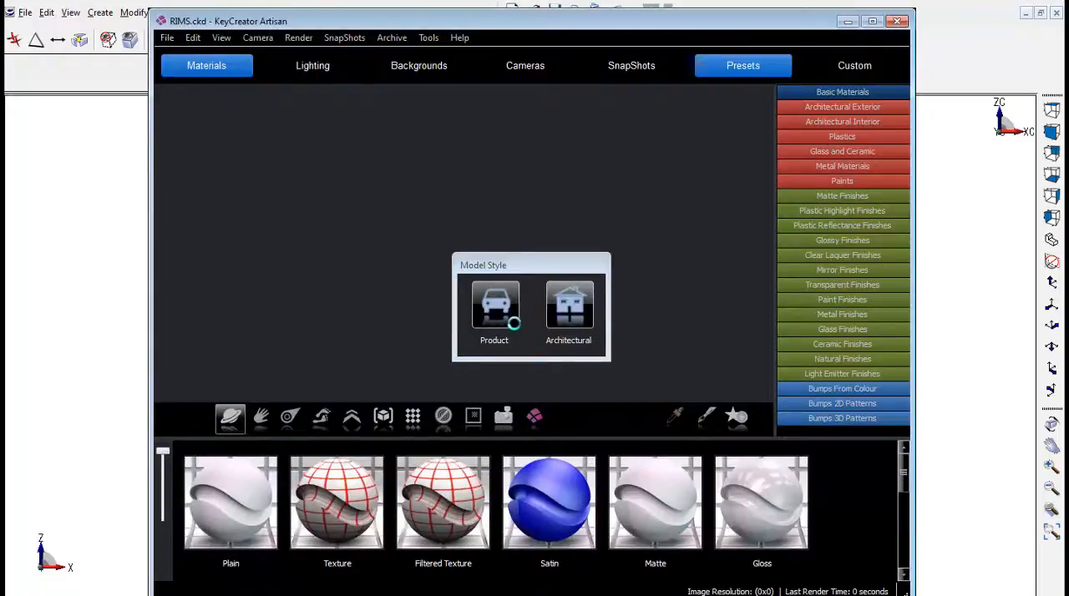
Step: Pick Product model style and browse to the Metal Materials library
left_click(494, 305)
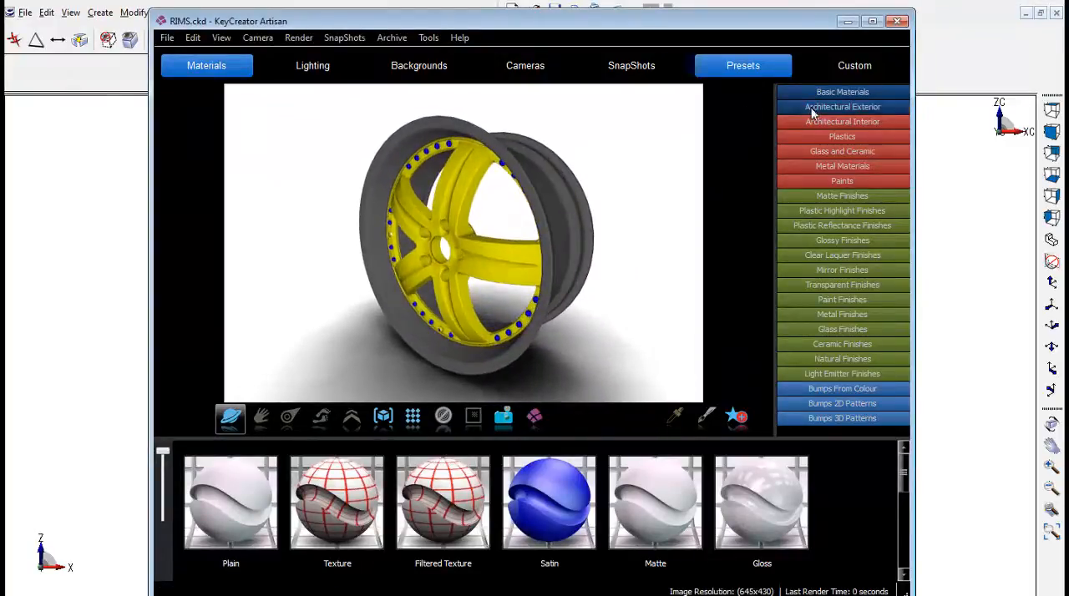
left_click(842, 107)
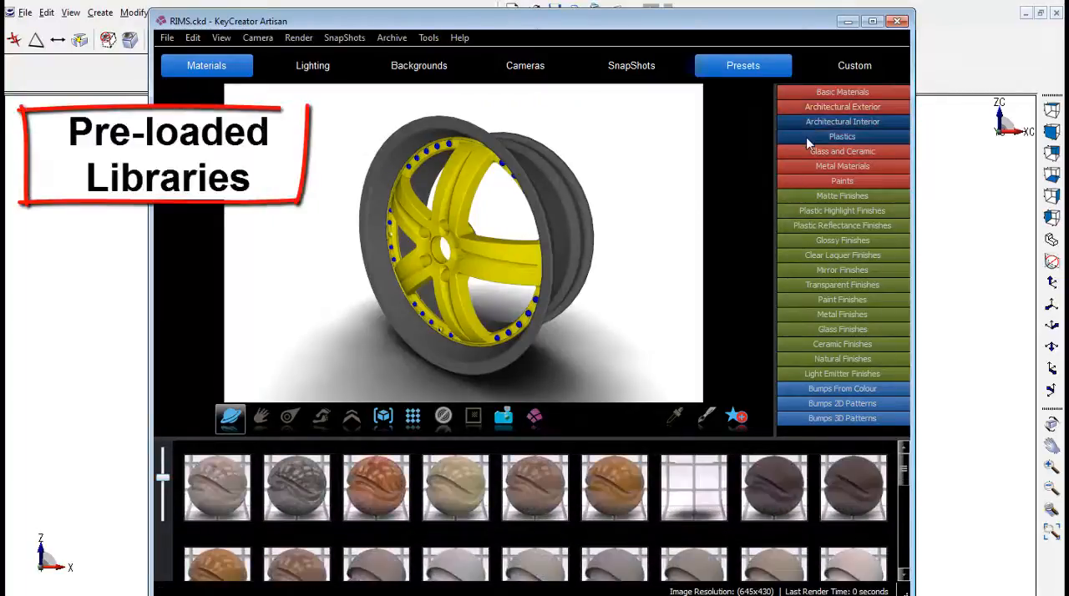
left_click(842, 166)
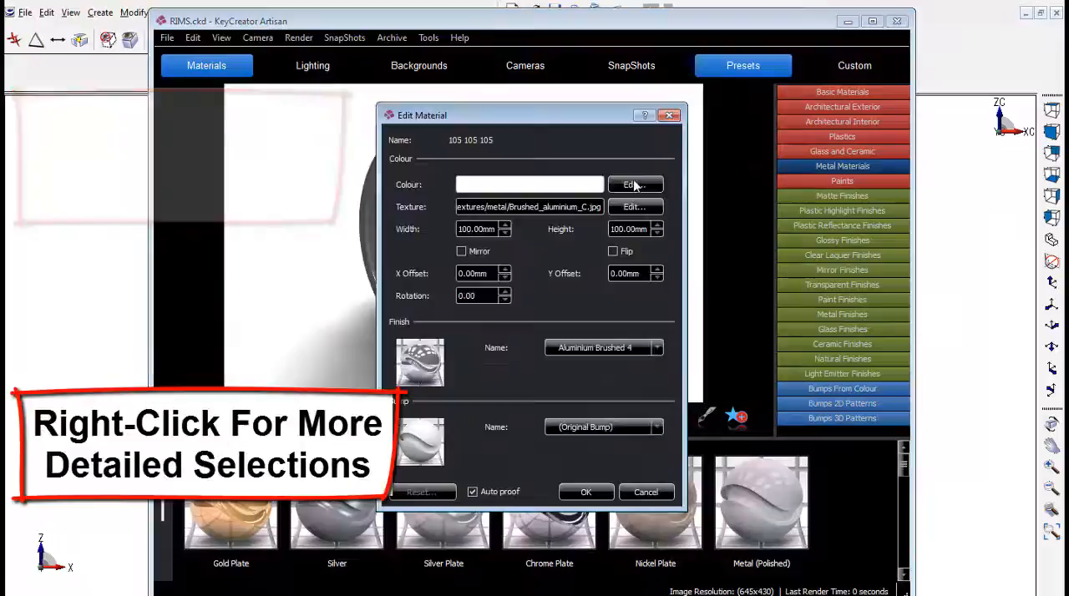
Step: Set the metal material colour to dark grey, RGB 99, 99, 99
left_click(635, 185)
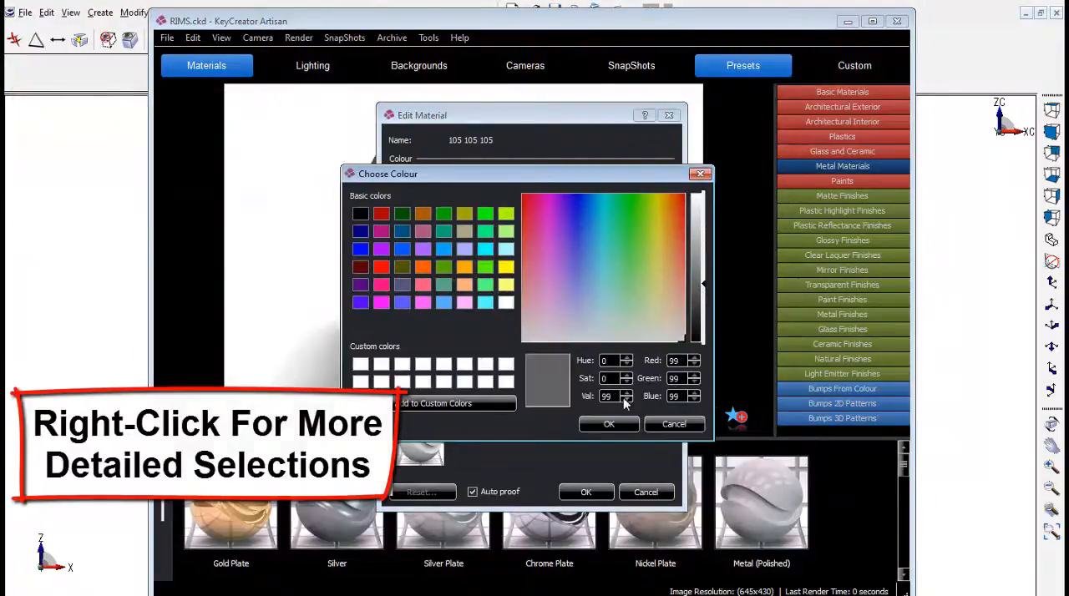
left_click(313, 66)
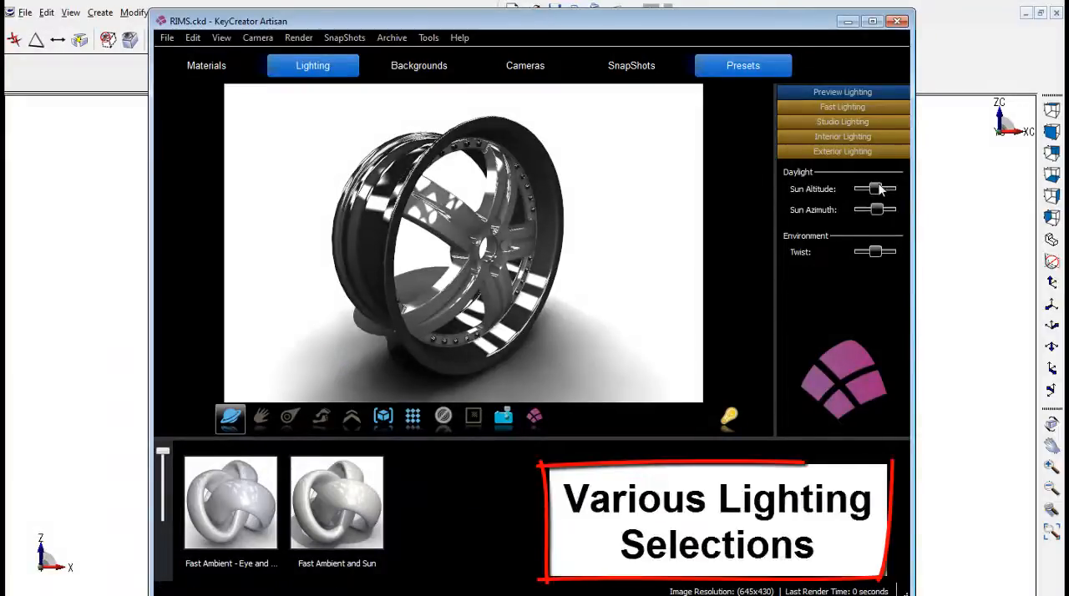
Step: Lower the sun altitude to shift shadows and list the Exterior Lighting presets
left_click_drag(875, 210, 873, 210)
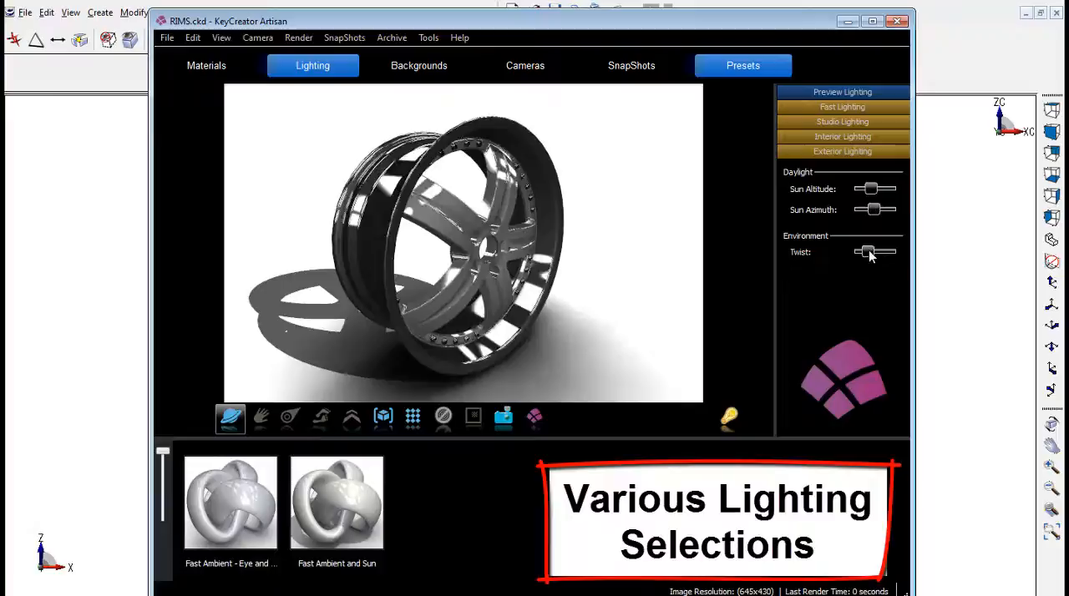
left_click(842, 107)
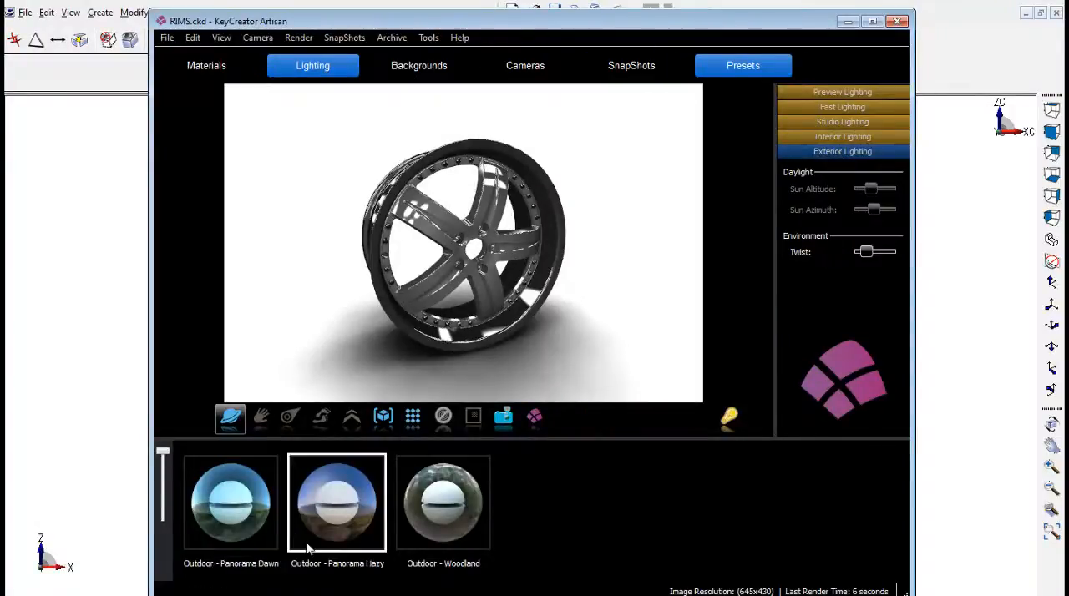
Step: Try Outdoor - Panorama Hazy with adjusted sun altitude and azimuth, then revert to Fast Lighting
left_click(337, 502)
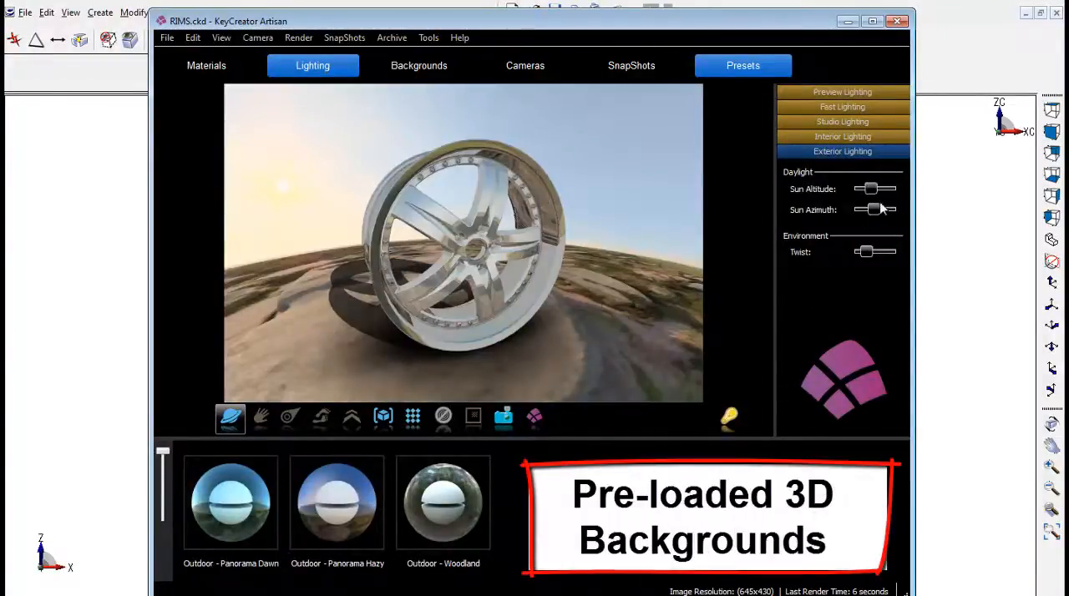
left_click_drag(880, 208, 875, 209)
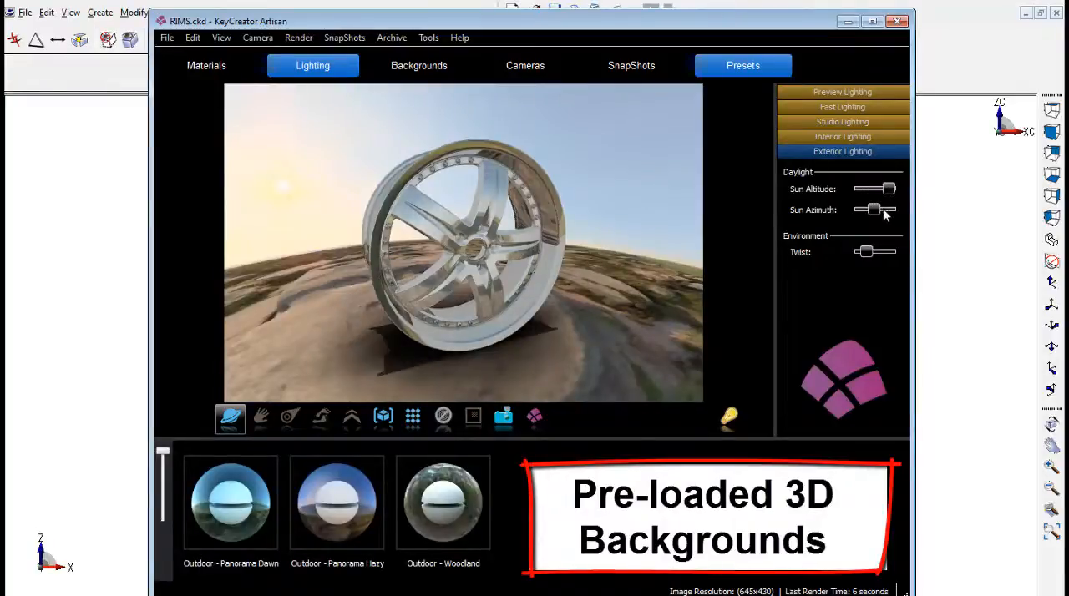
left_click_drag(875, 210, 861, 210)
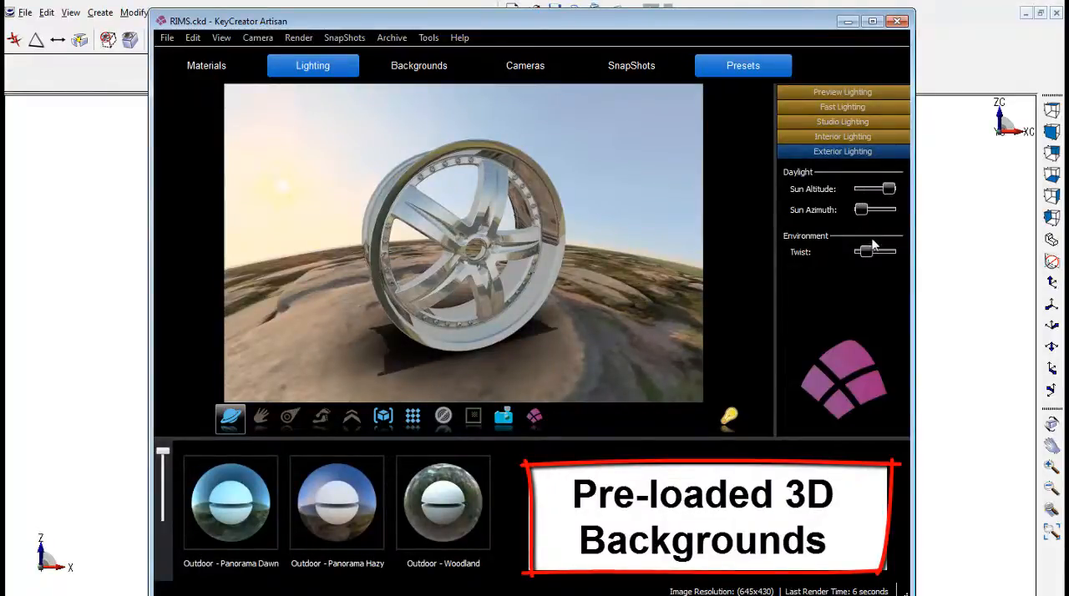
left_click(337, 502)
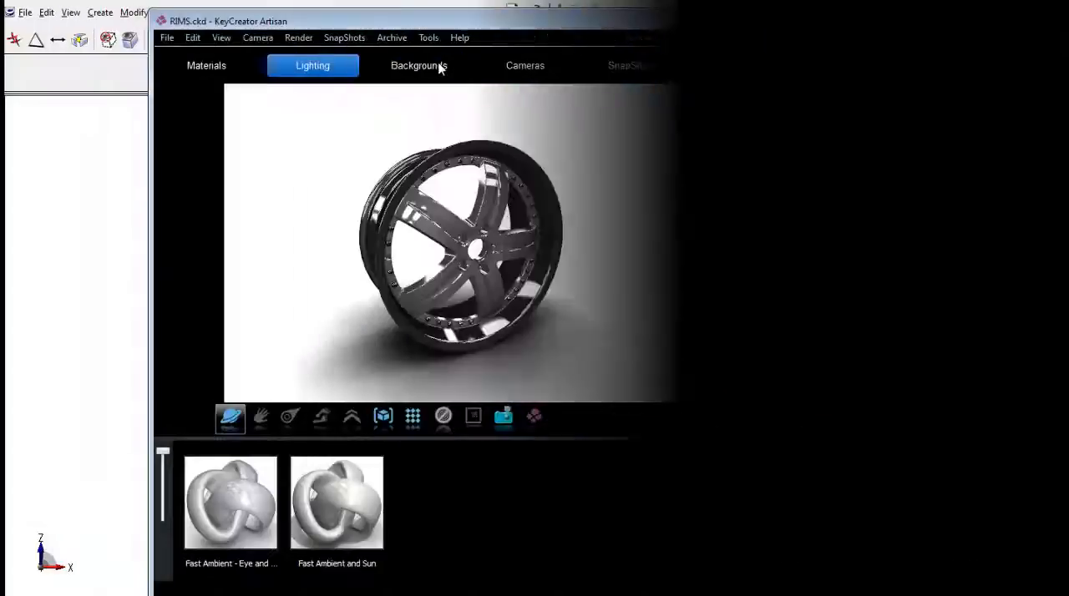
Step: Load the red multi-spoke rim model in KeyCreator
left_click(418, 65)
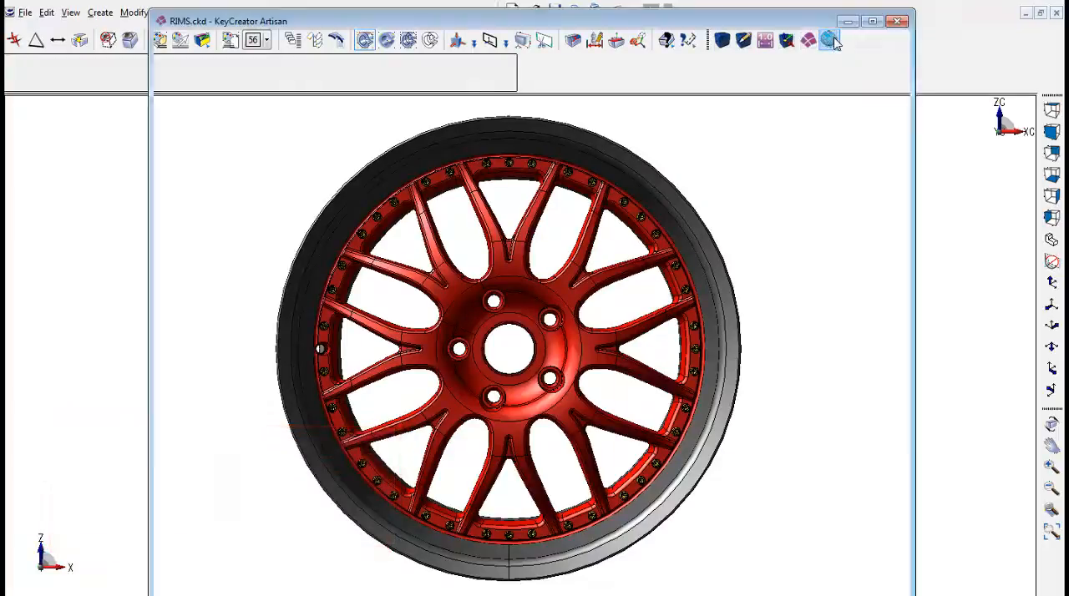
Step: Give the mesh rim's spokes Brushed Aluminium, take a snapshot, and select it in RIMS
left_click(831, 40)
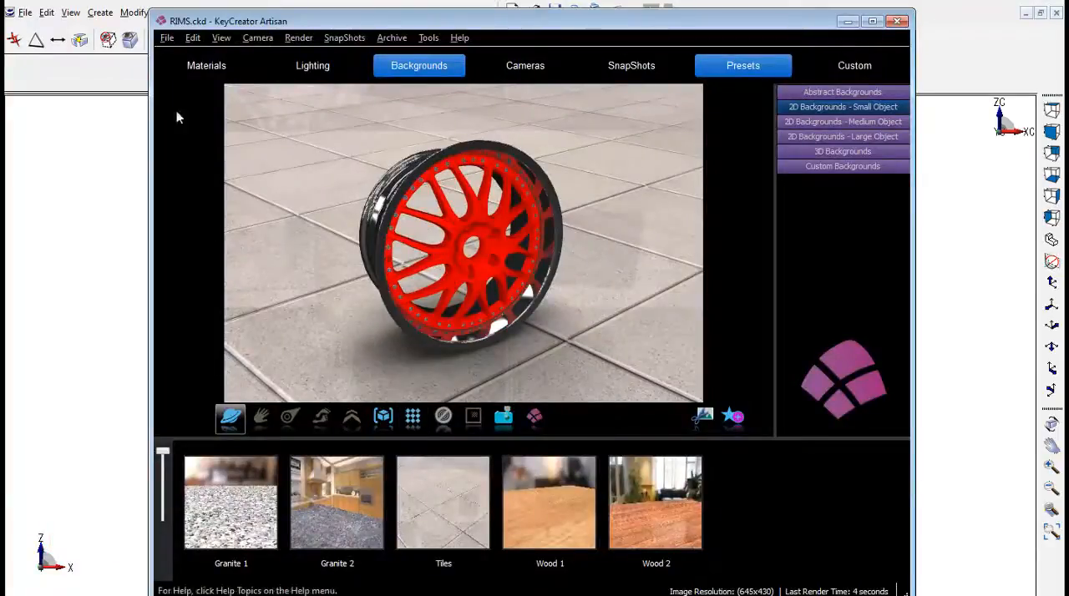
left_click(206, 65)
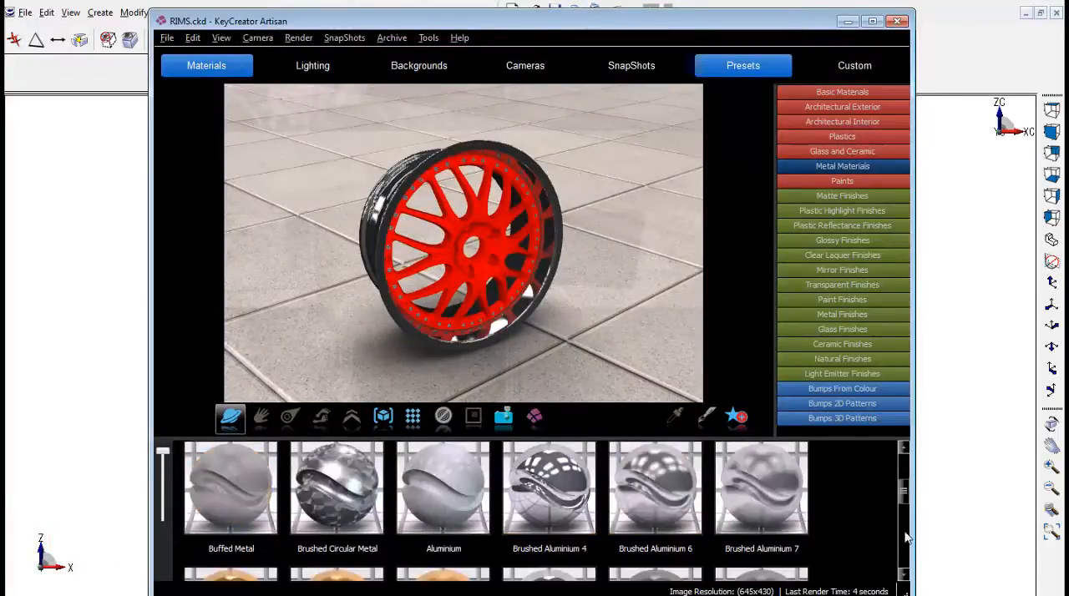
left_click(503, 418)
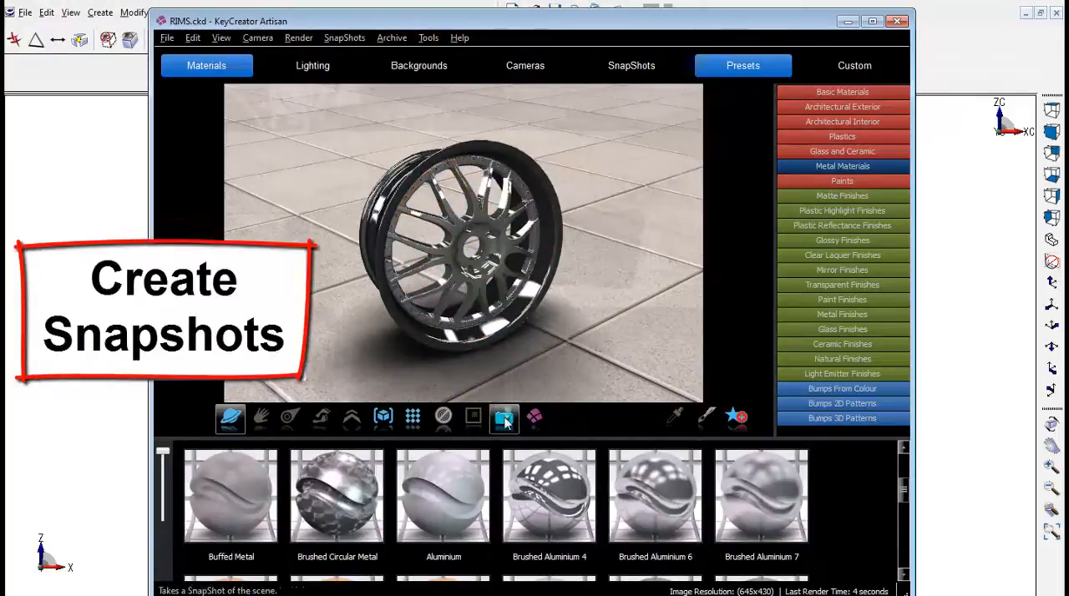
left_click(419, 65)
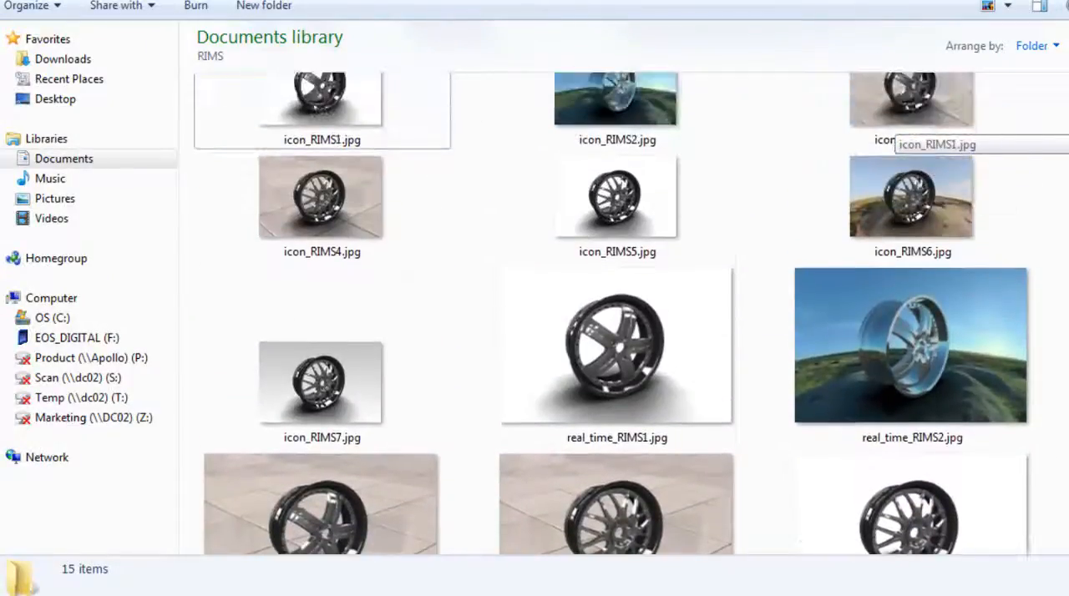
left_click(616, 345)
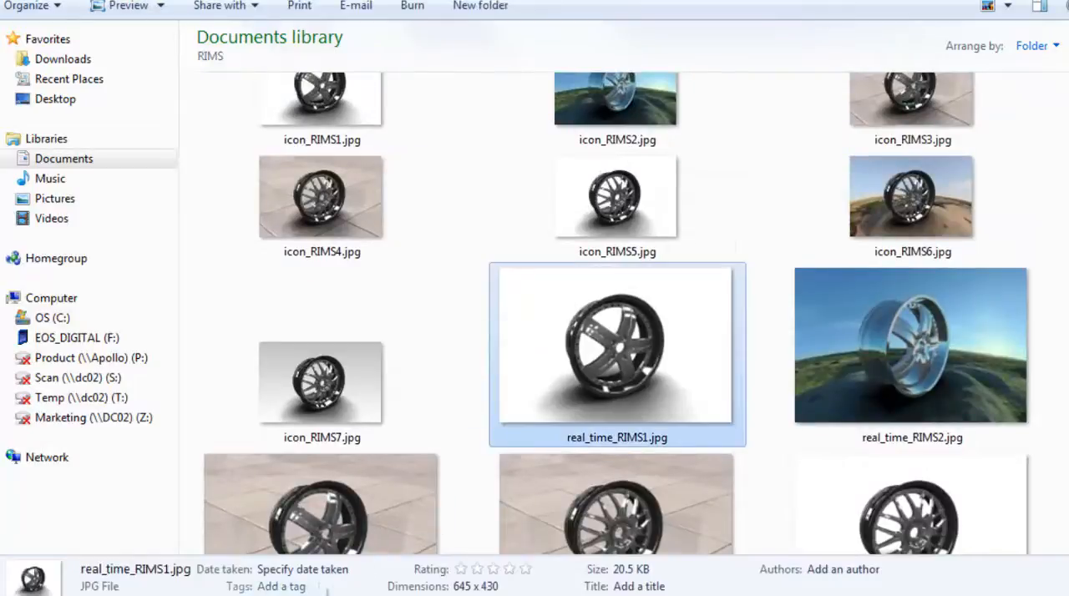